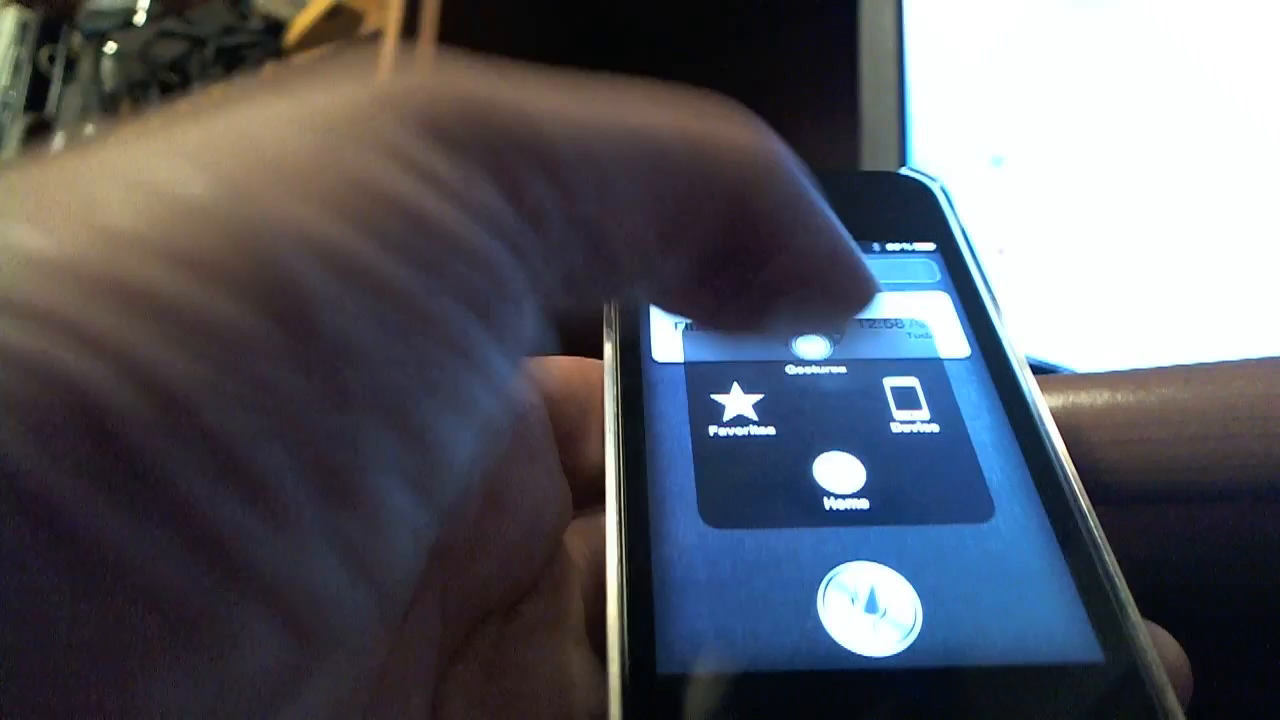
Return to the iOS Home Screen via the AssistiveTouch Home button
{"action": "left_click", "coordinate": [844, 476]}
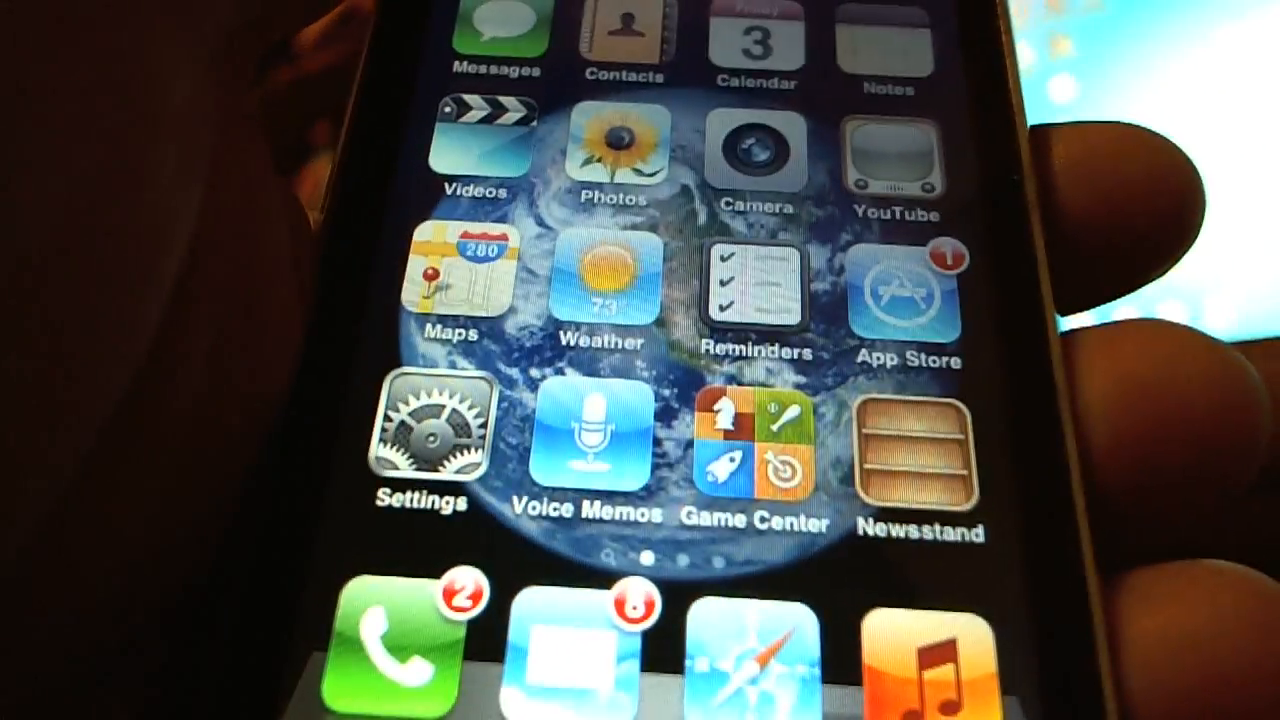
{"action": "mouse_move", "coordinate": [640, 360]}
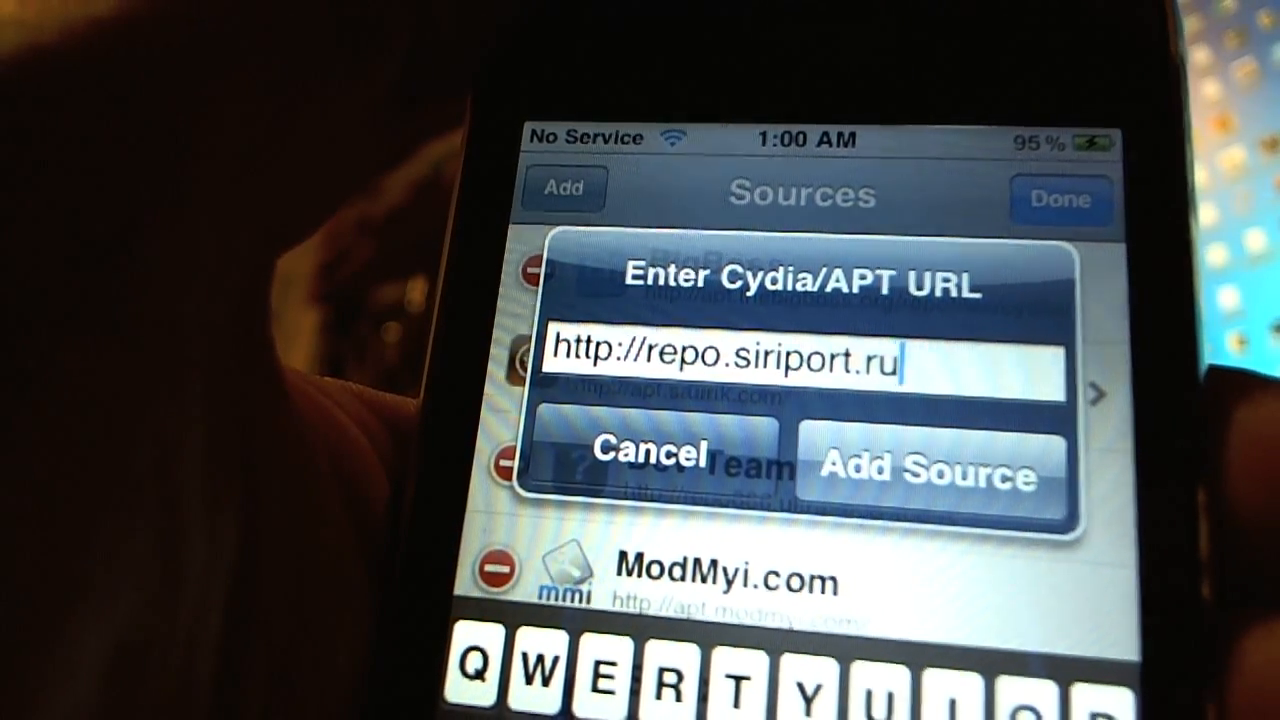
{"action": "left_click", "coordinate": [924, 470]}
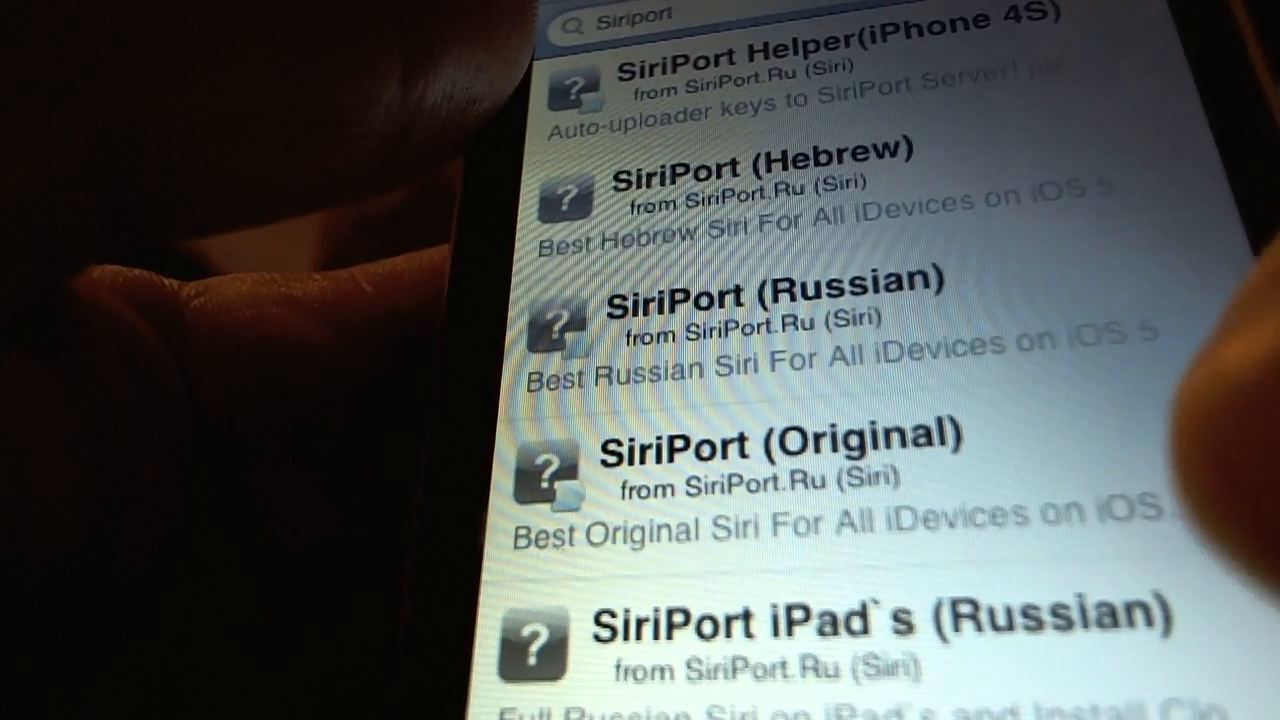
Scroll through the Siriport search results to the SiriPort.Ru packages
{"action": "scroll", "scroll_direction": "down", "scroll_amount": 3}
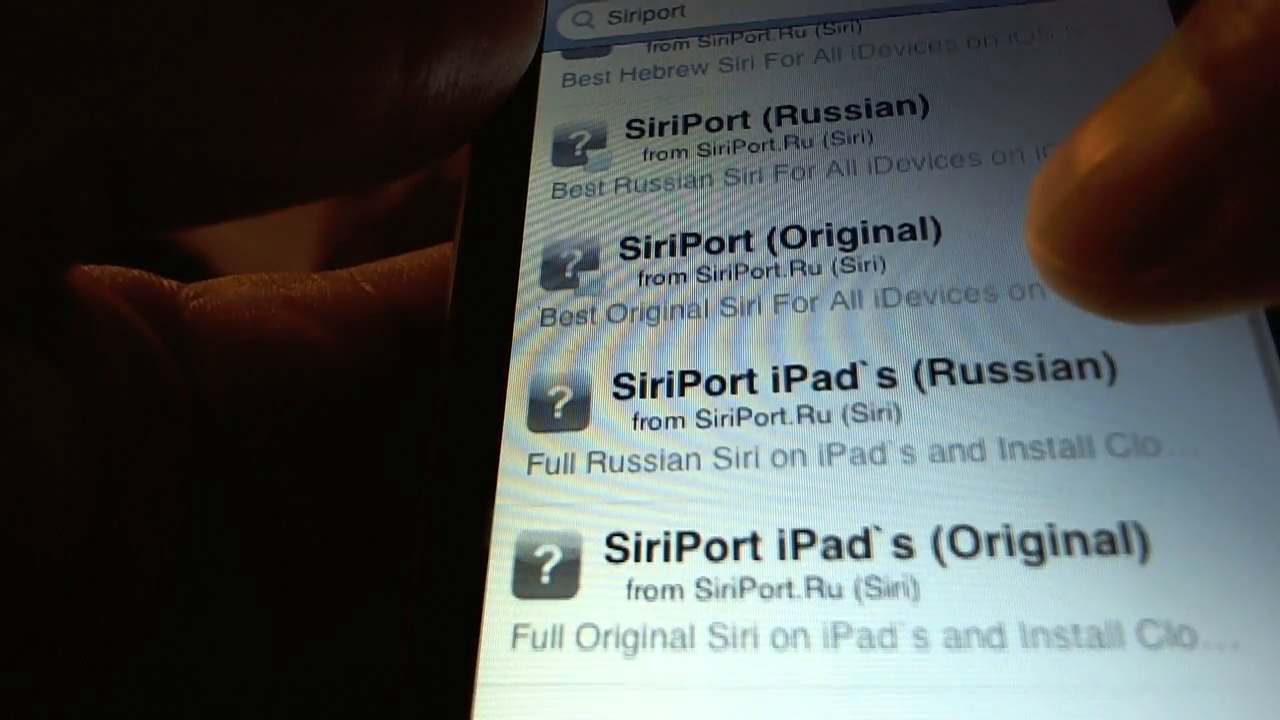
{"action": "scroll", "scroll_direction": "down", "scroll_amount": 3}
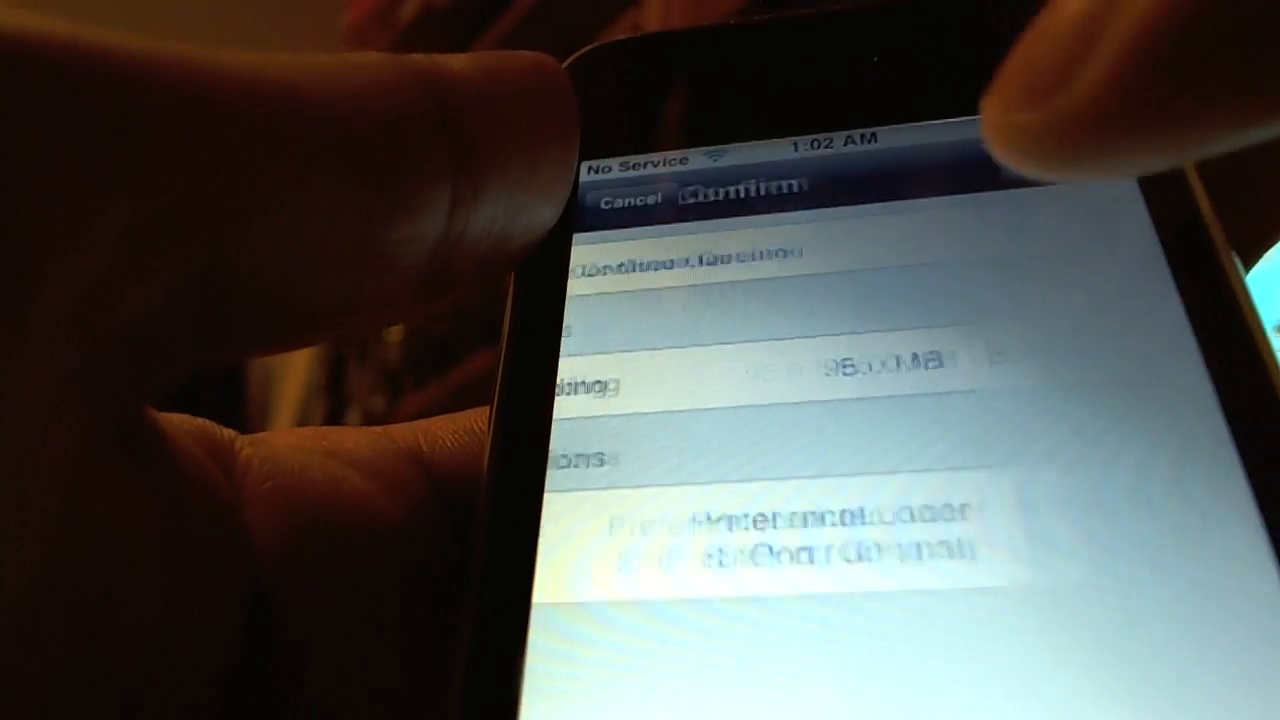
Confirm installation of the chosen SiriPort package
{"action": "left_click", "coordinate": [742, 190]}
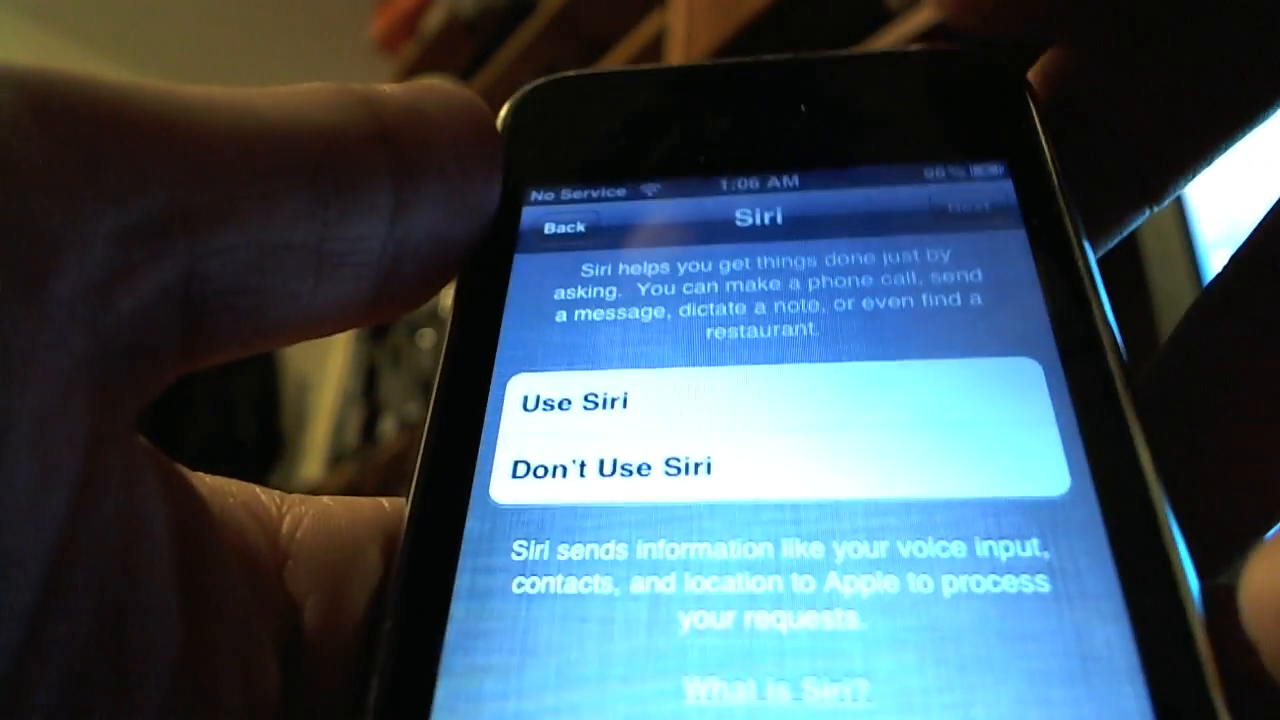
Choose Use Siri on the Siri setup screen
{"action": "left_click", "coordinate": [600, 404]}
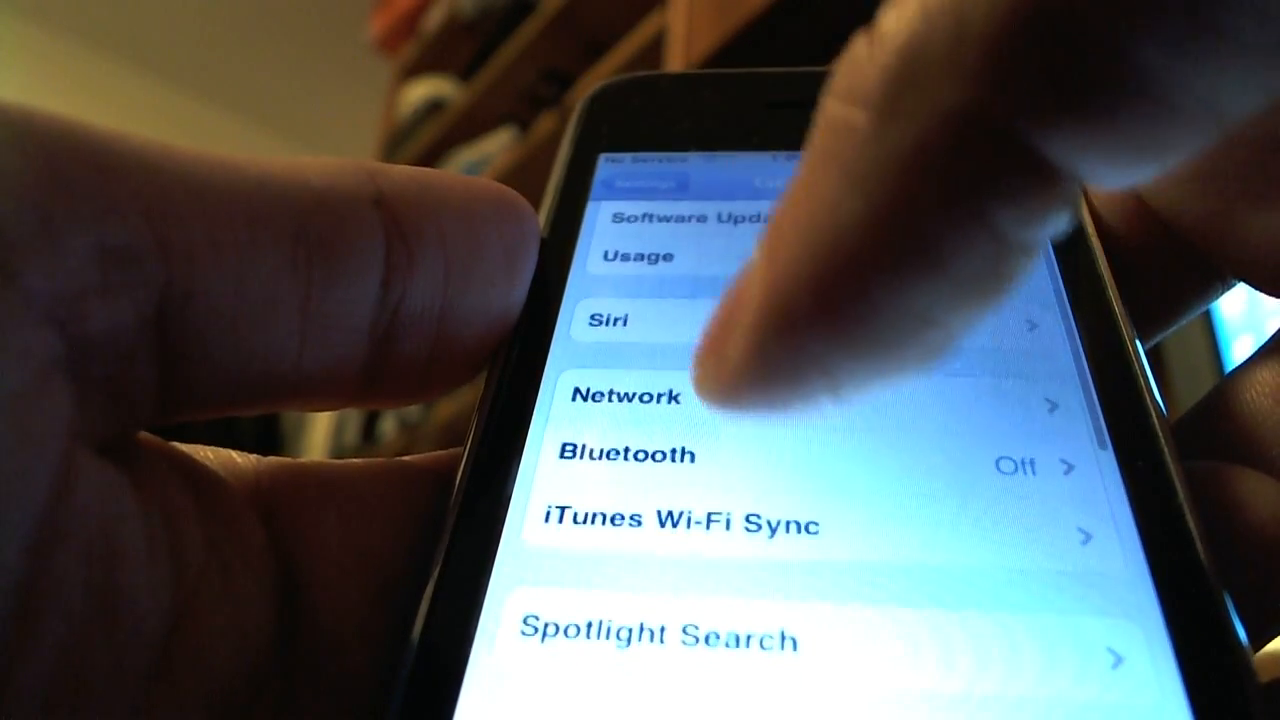
Check the Siri settings, then locate SiriPort.Ru Original in the Settings list
{"action": "left_click", "coordinate": [608, 320]}
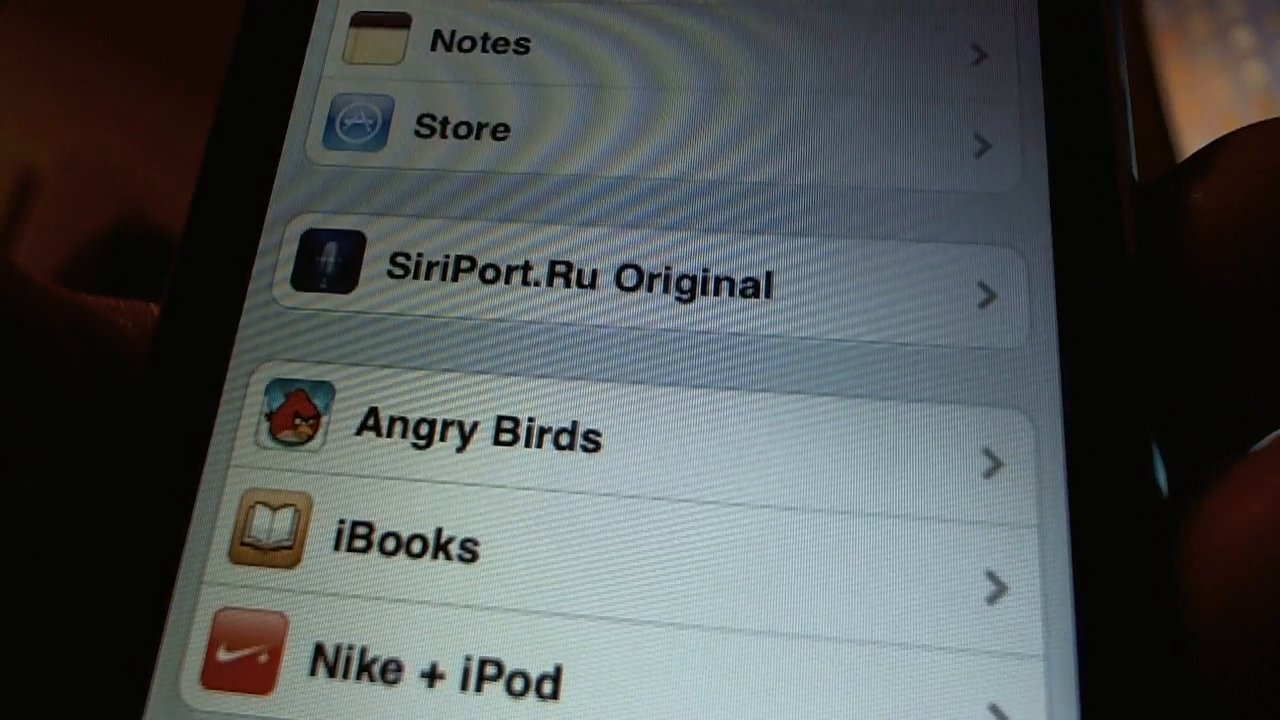
{"action": "scroll", "scroll_direction": "down", "scroll_amount": 3}
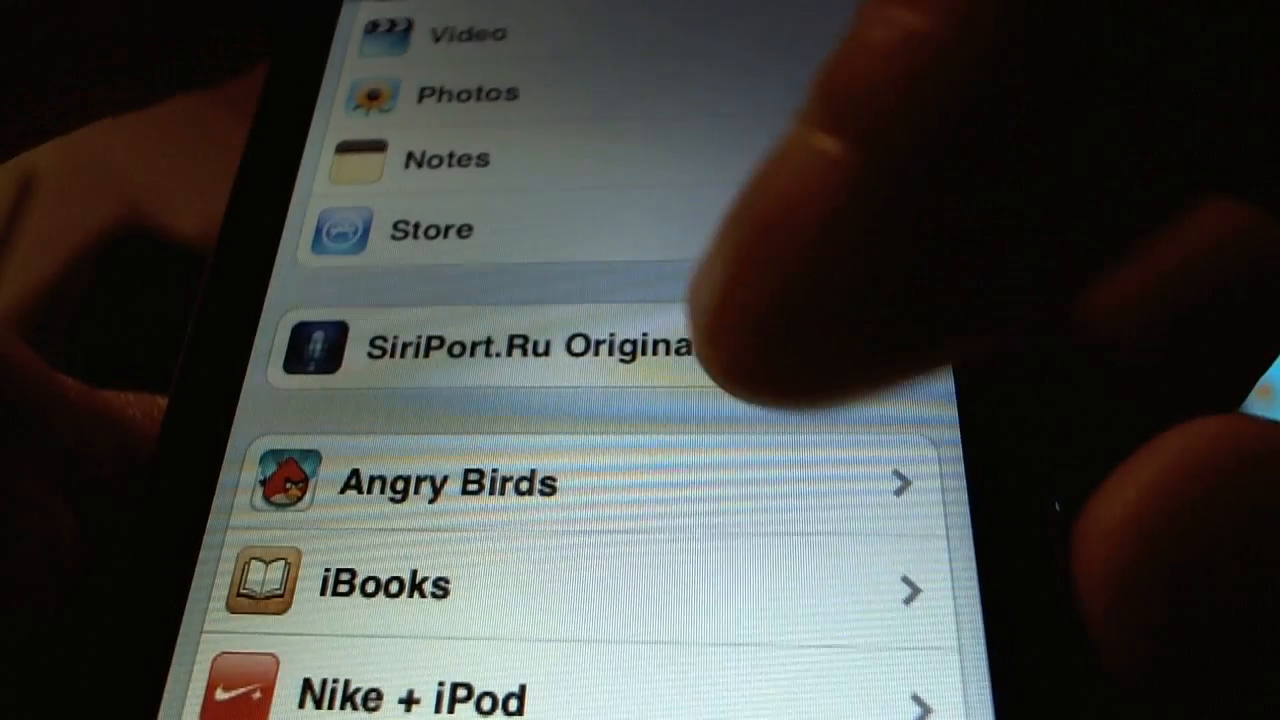
Bring up the SiriPort.Ru Original certificate page in Safari and reach Install Certificate
{"action": "left_click", "coordinate": [500, 348]}
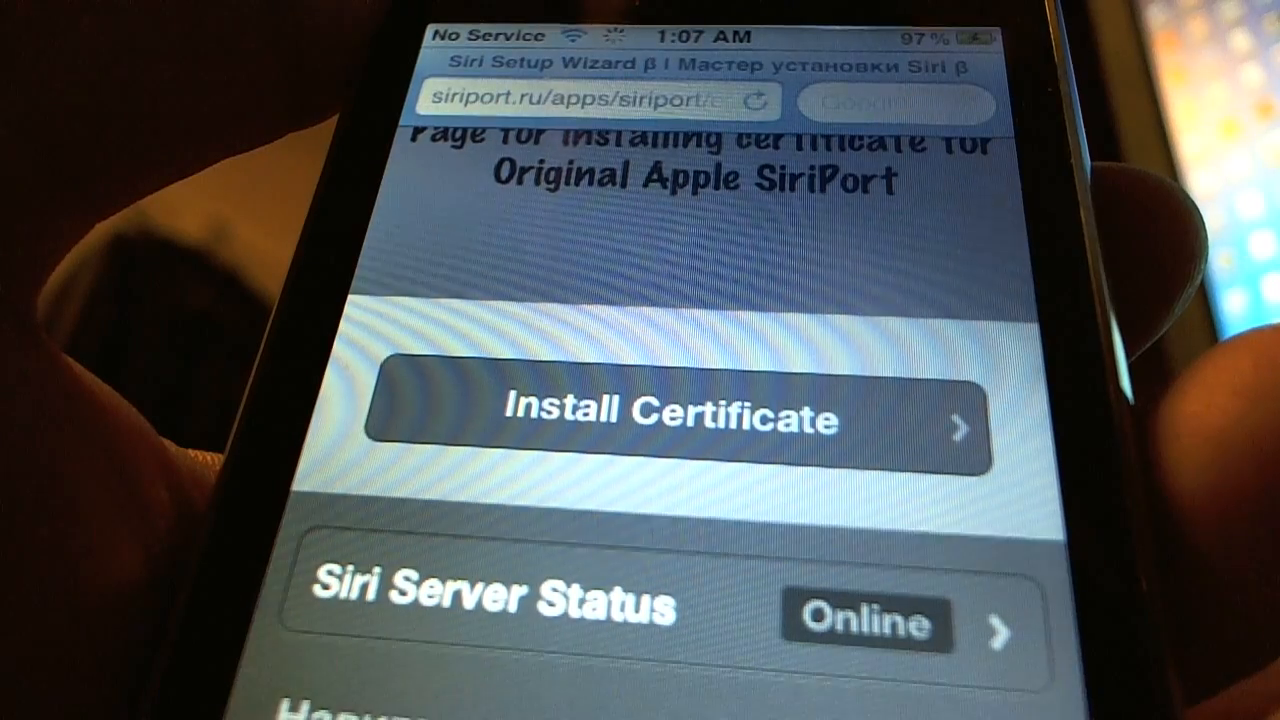
{"action": "scroll", "scroll_direction": "down", "scroll_amount": 3}
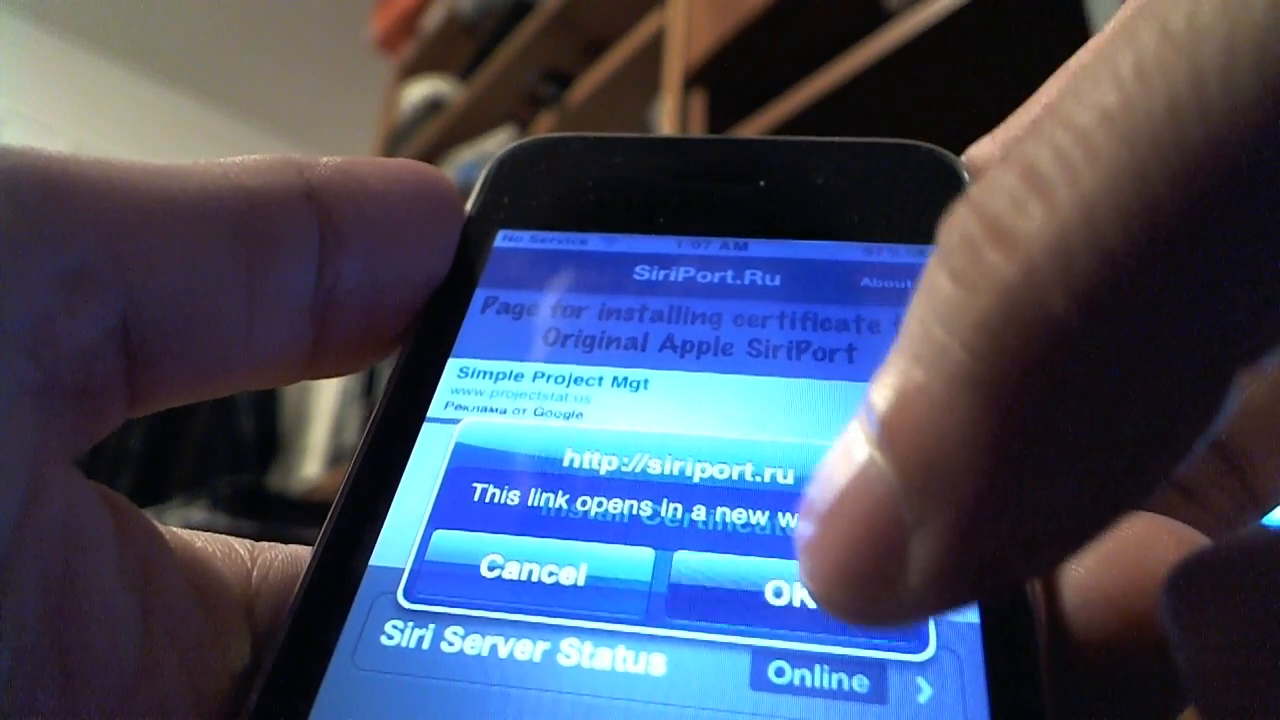
Install the SiriPort.Ru (Original) certificate profile, accepting the unverified-profile warning
{"action": "left_click", "coordinate": [790, 590]}
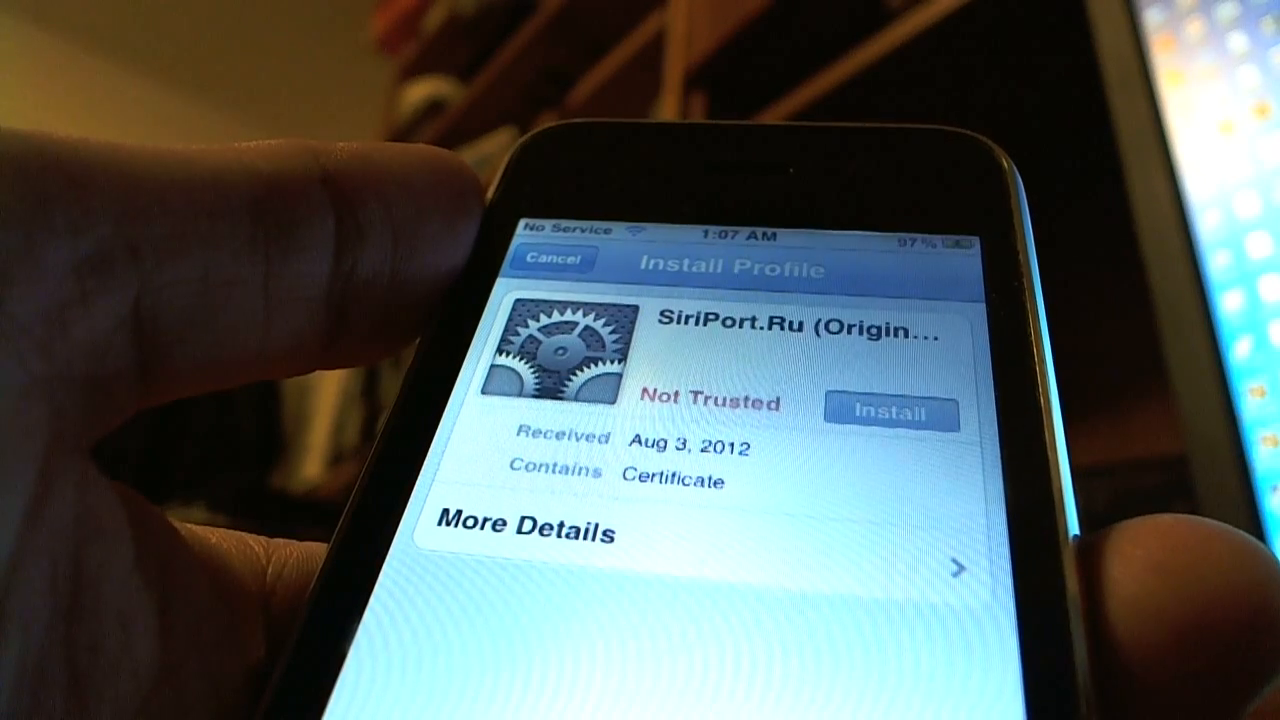
{"action": "left_click", "coordinate": [888, 414]}
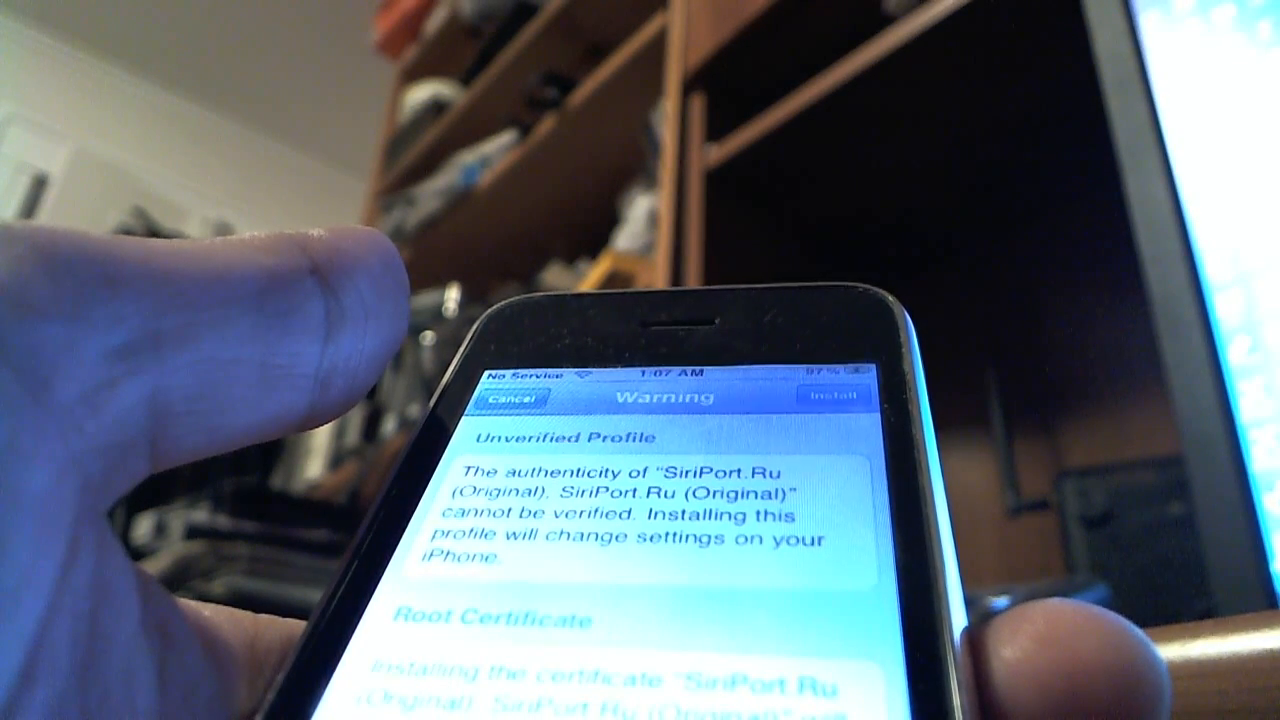
{"action": "left_click", "coordinate": [832, 398]}
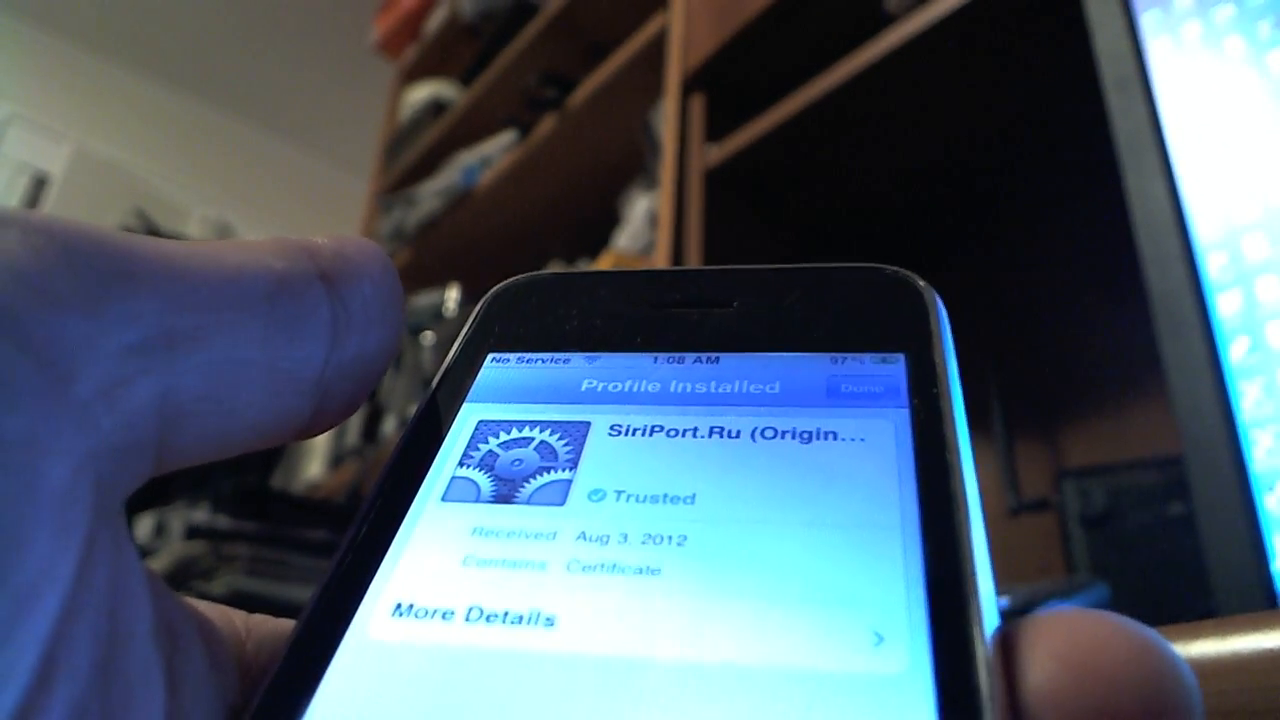